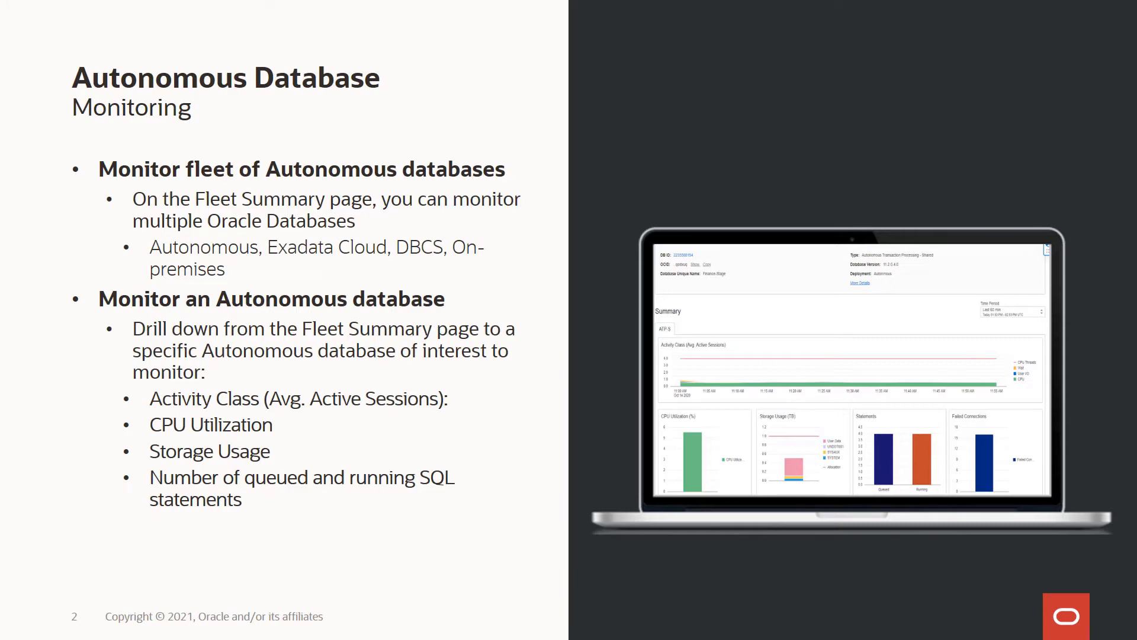
Step: Open the CRMDW autonomous database details and start enabling Database Management
{"action": "key", "text": "right"}
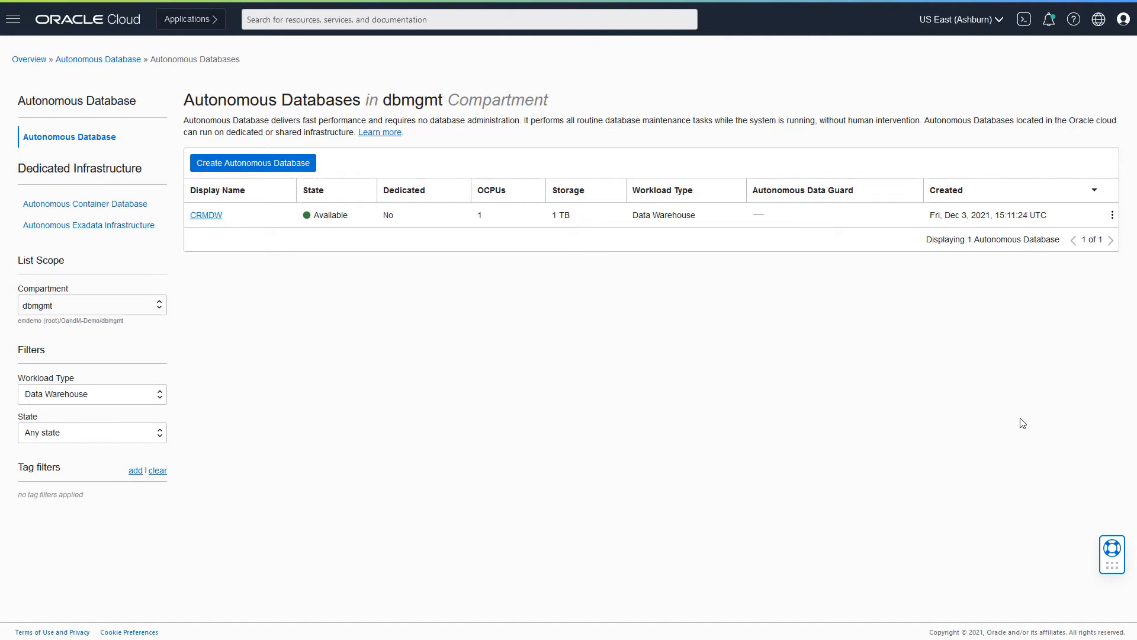
{"action": "mouse_move", "coordinate": [58, 317]}
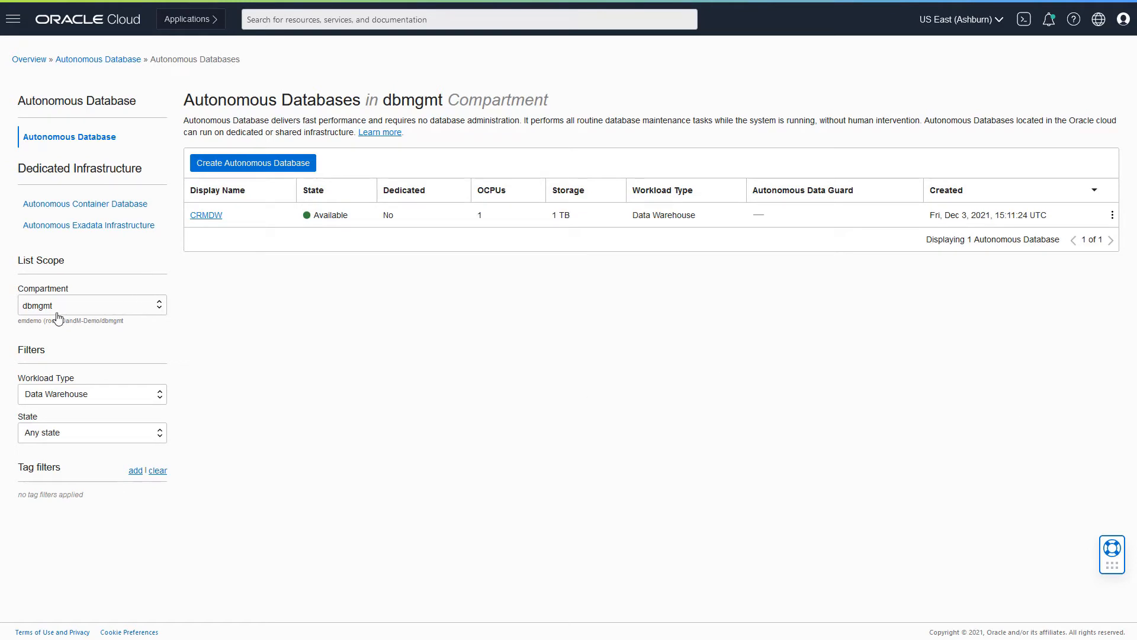
{"action": "mouse_move", "coordinate": [135, 393]}
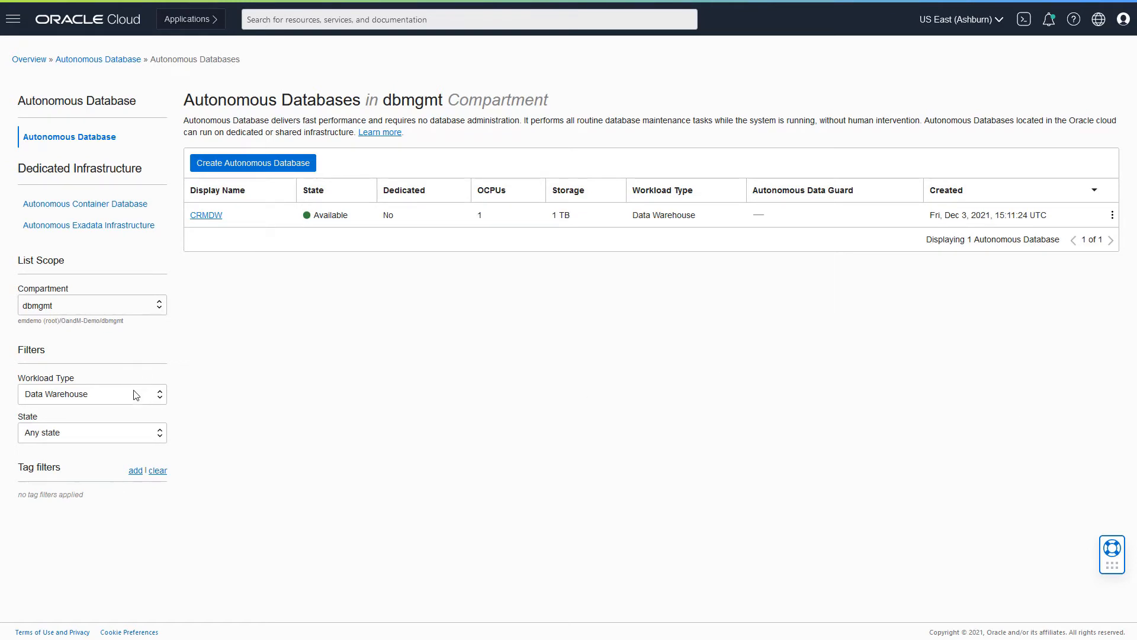
{"action": "mouse_move", "coordinate": [100, 412]}
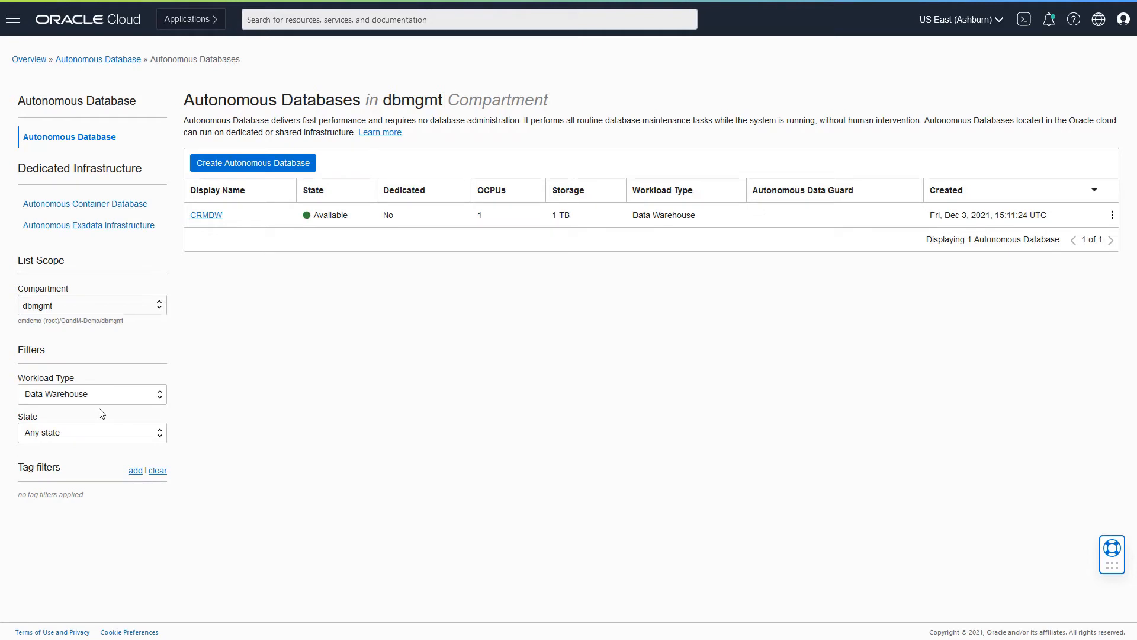
{"action": "mouse_move", "coordinate": [325, 317]}
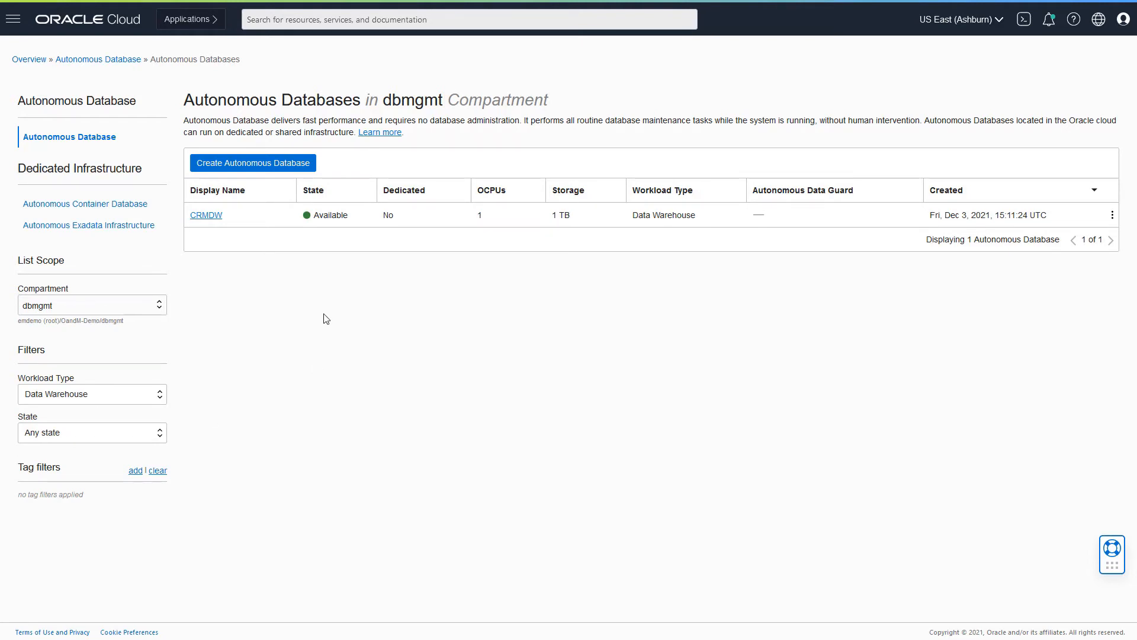
{"action": "mouse_move", "coordinate": [202, 218]}
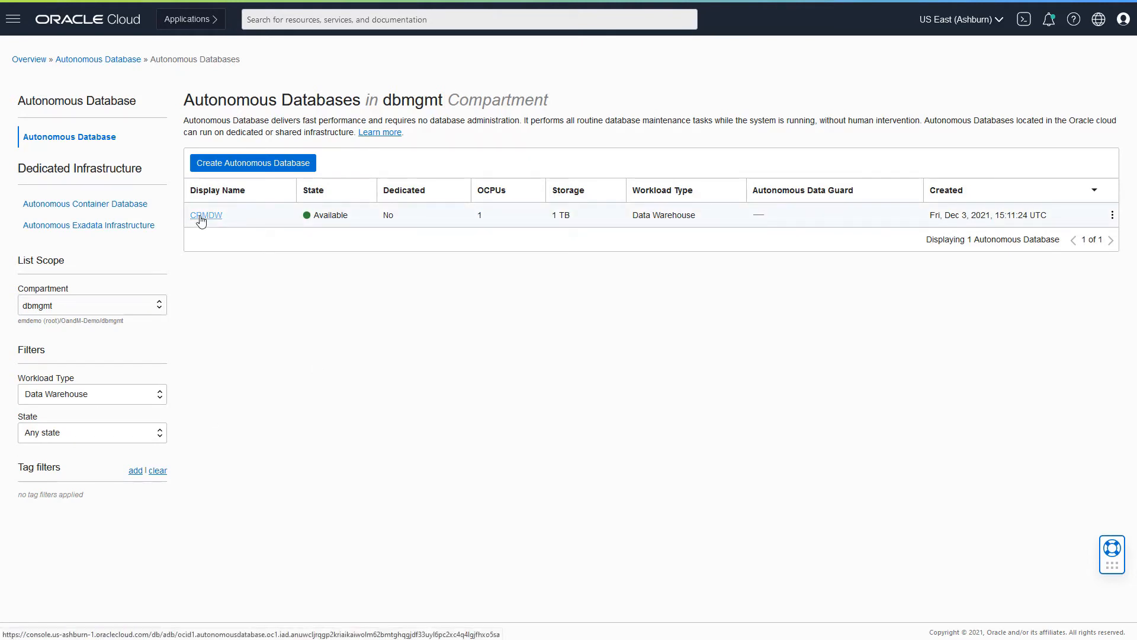
{"action": "left_click", "coordinate": [205, 215]}
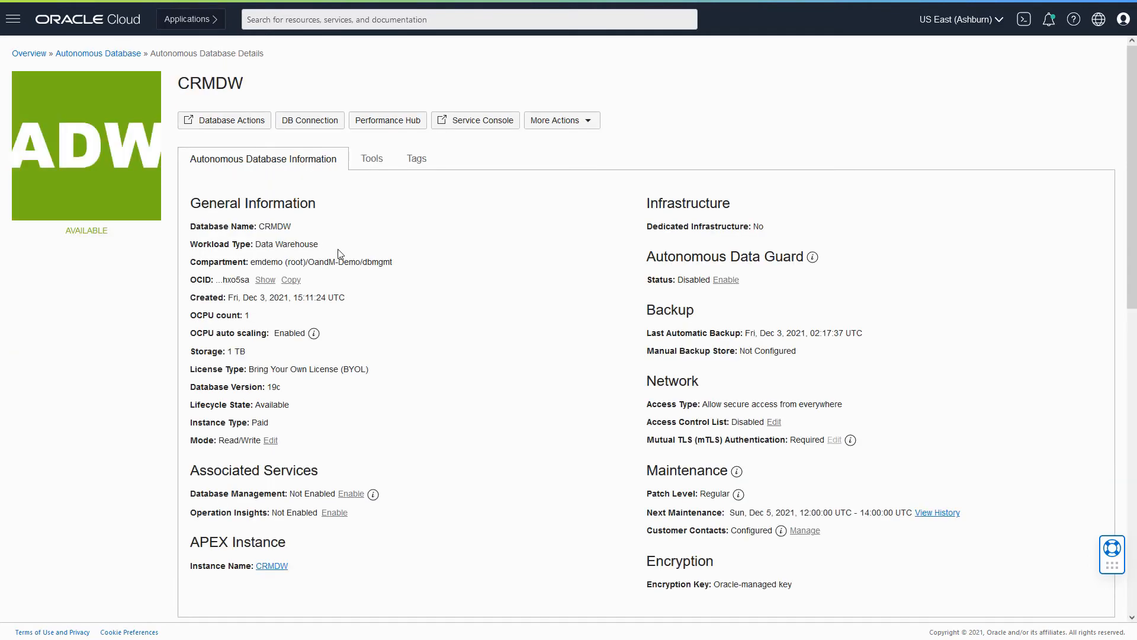
{"action": "mouse_move", "coordinate": [355, 212]}
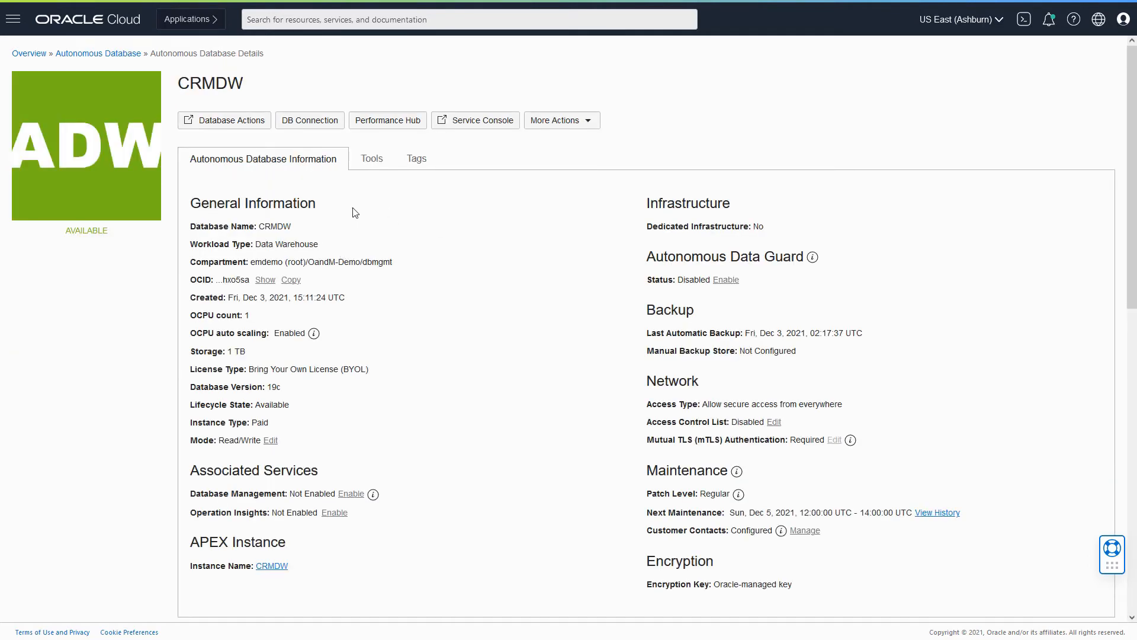
{"action": "mouse_move", "coordinate": [224, 477]}
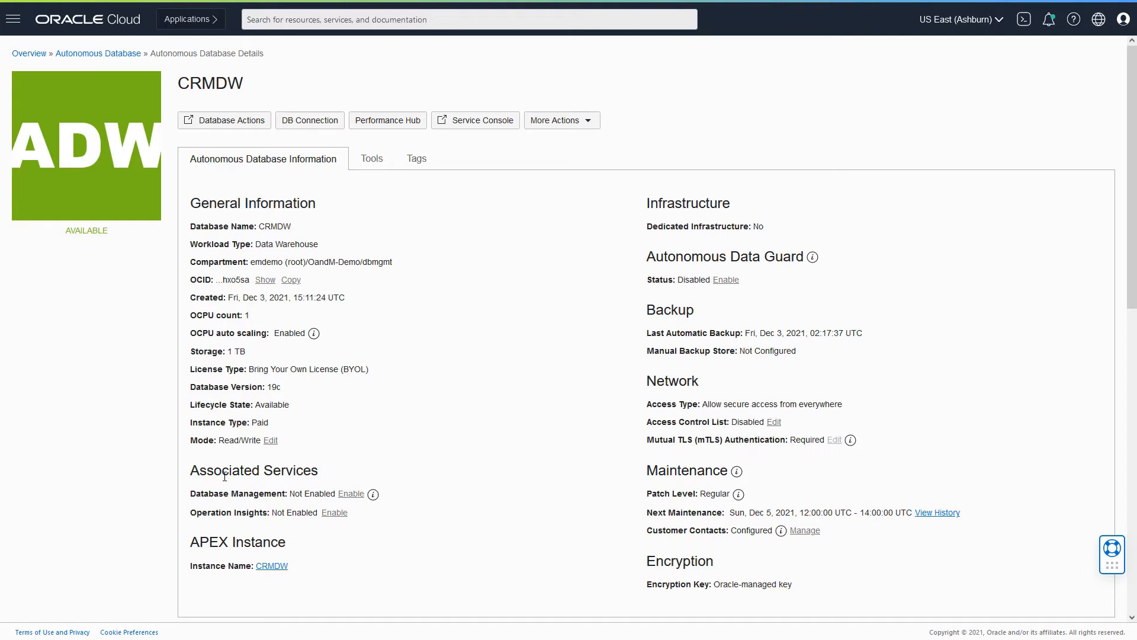
{"action": "mouse_move", "coordinate": [215, 507]}
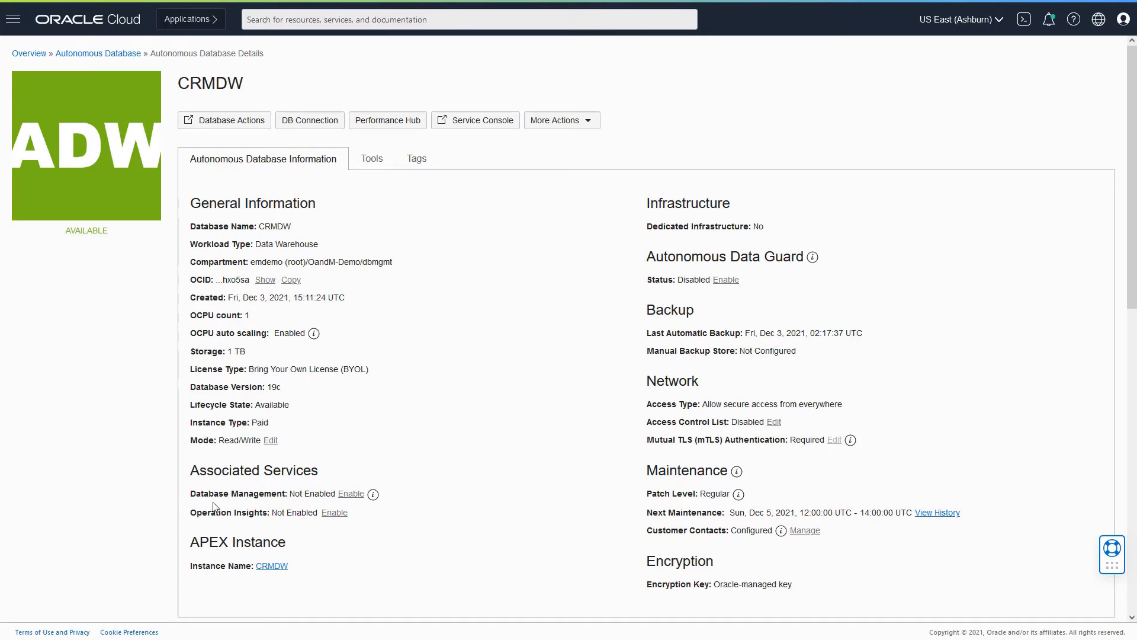
{"action": "mouse_move", "coordinate": [217, 489]}
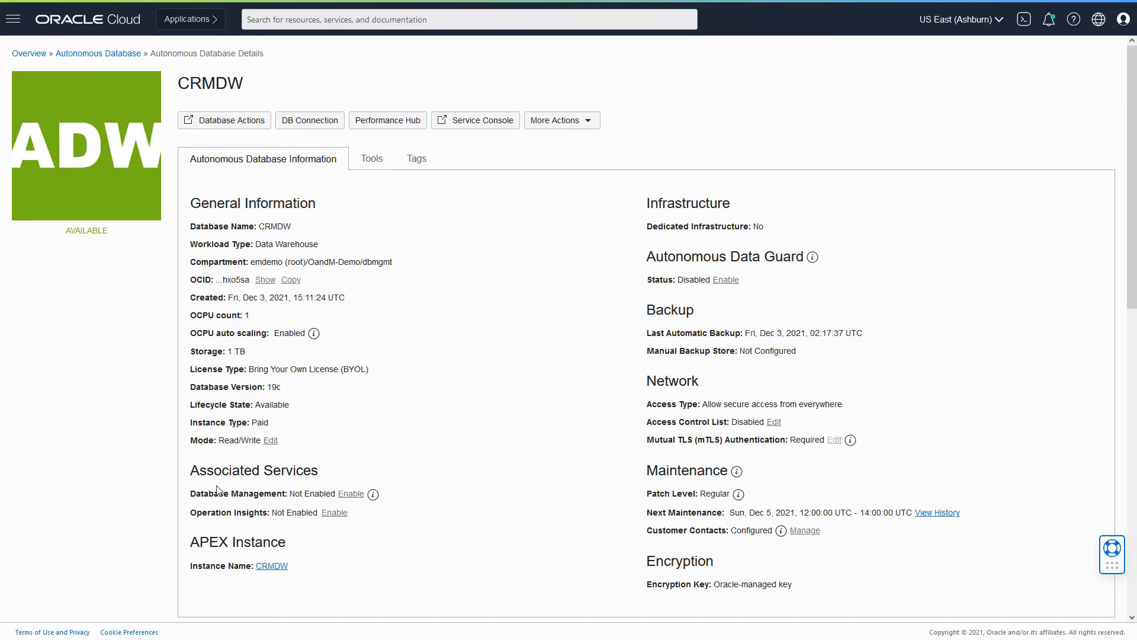
{"action": "mouse_move", "coordinate": [337, 452]}
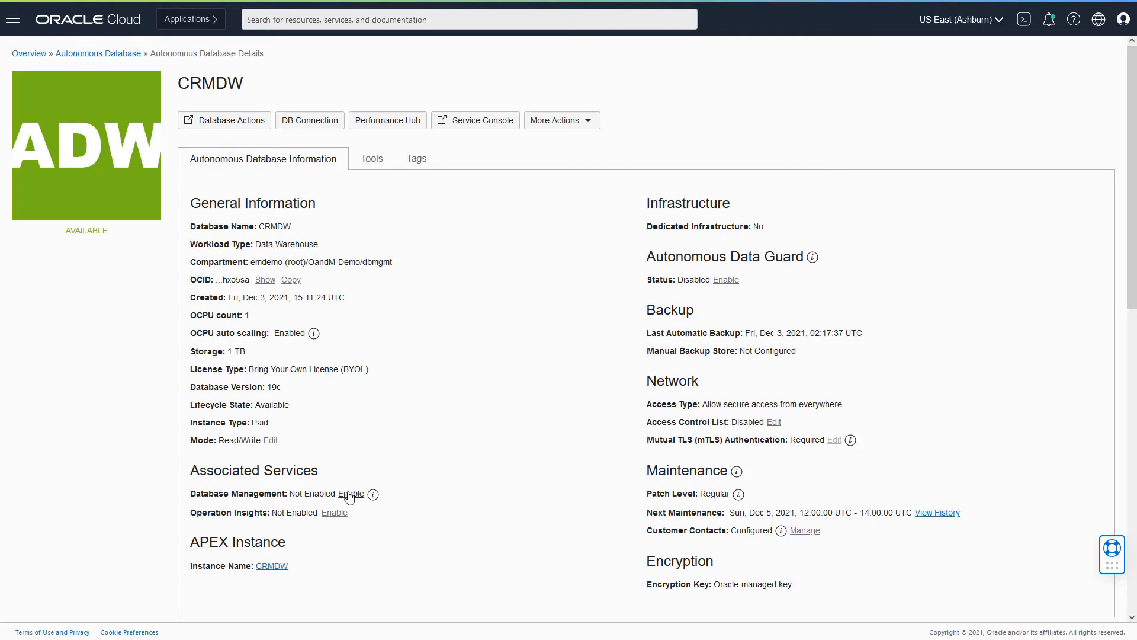
{"action": "left_click", "coordinate": [351, 494]}
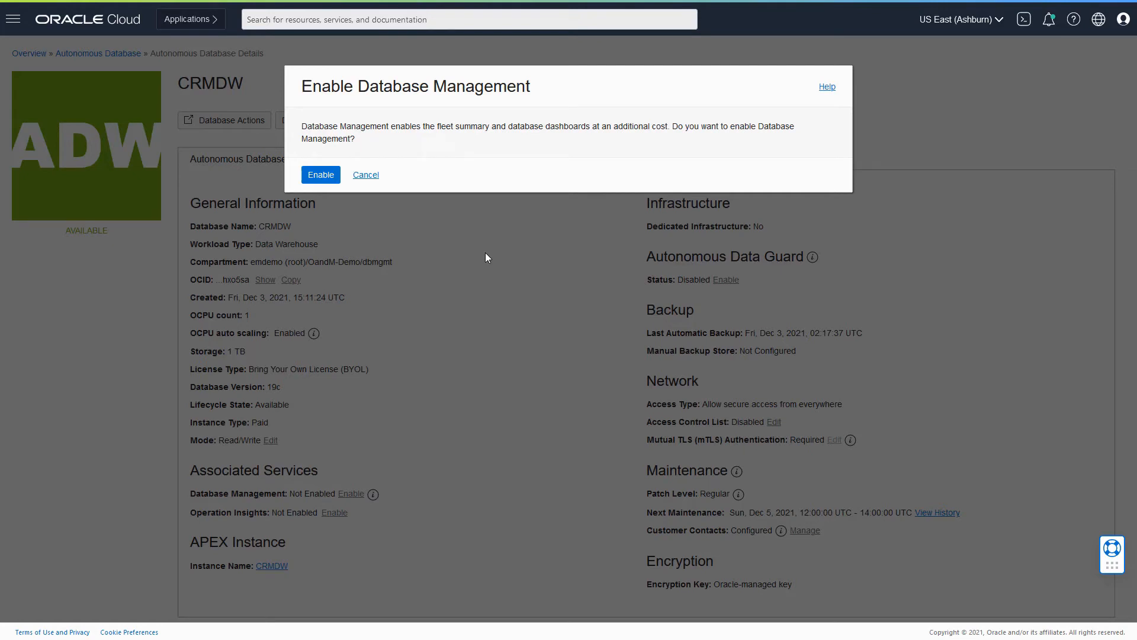
{"action": "mouse_move", "coordinate": [472, 137]}
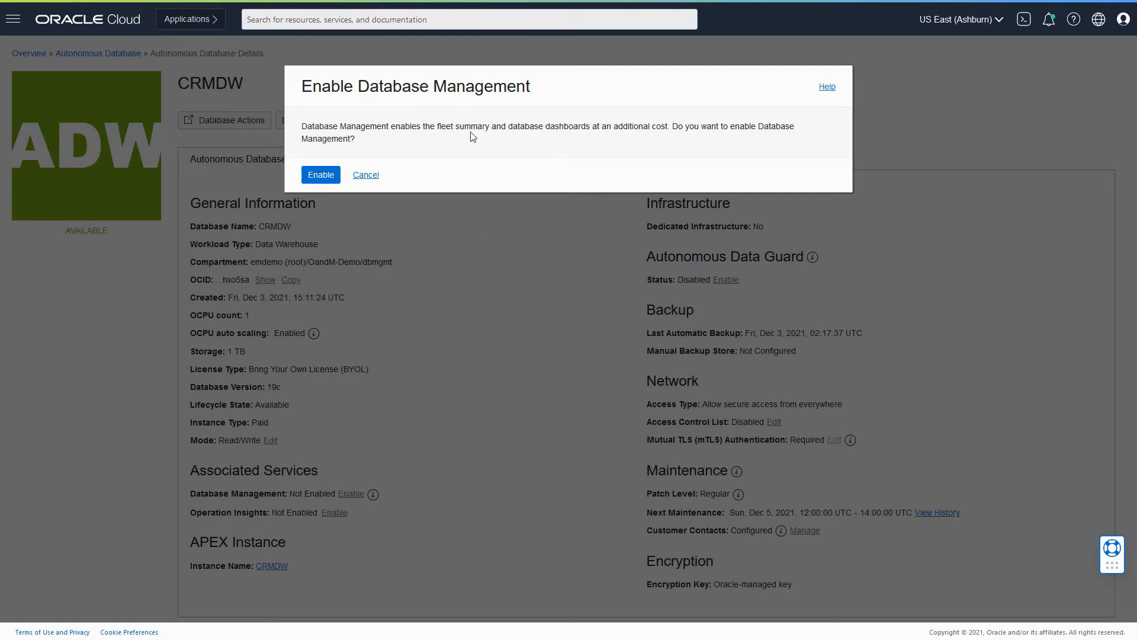
{"action": "mouse_move", "coordinate": [633, 131]}
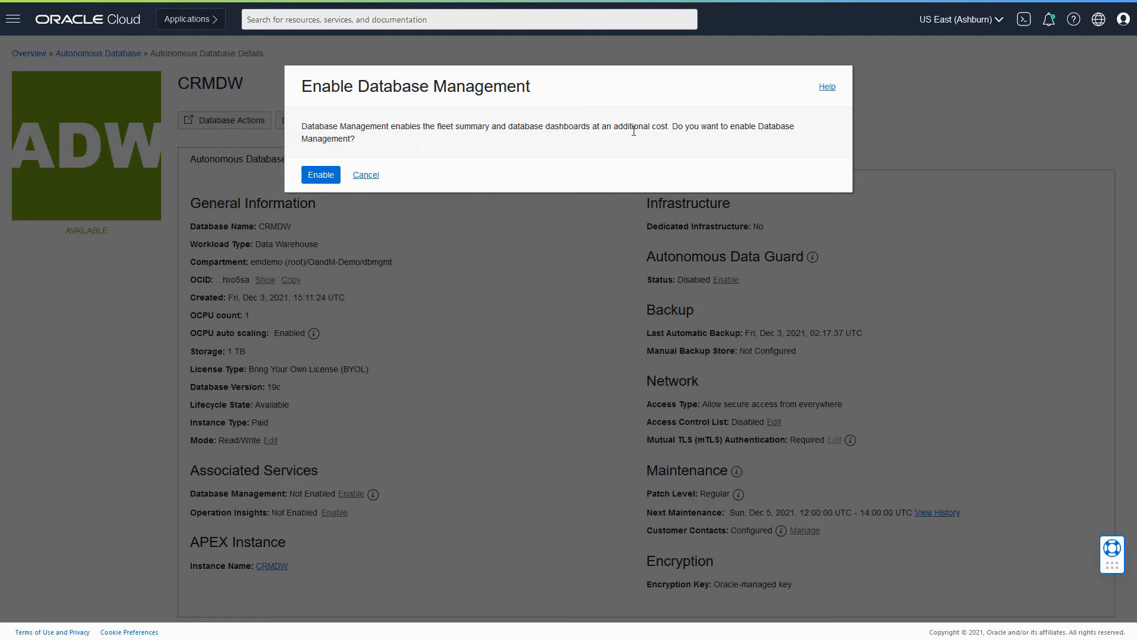
{"action": "mouse_move", "coordinate": [458, 143]}
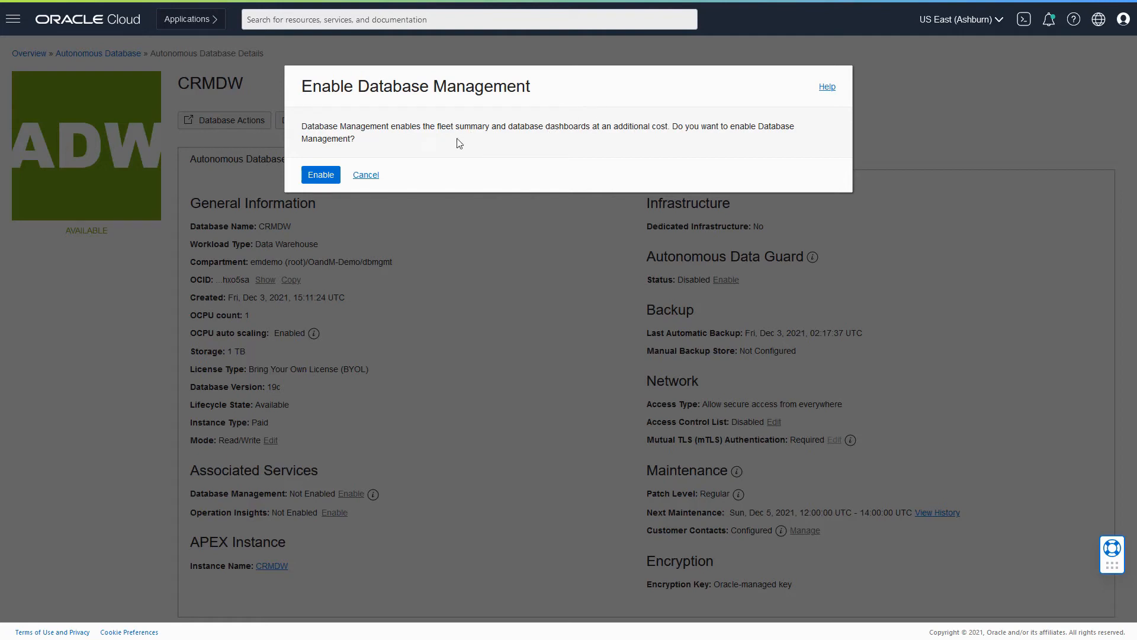
{"action": "mouse_move", "coordinate": [320, 175]}
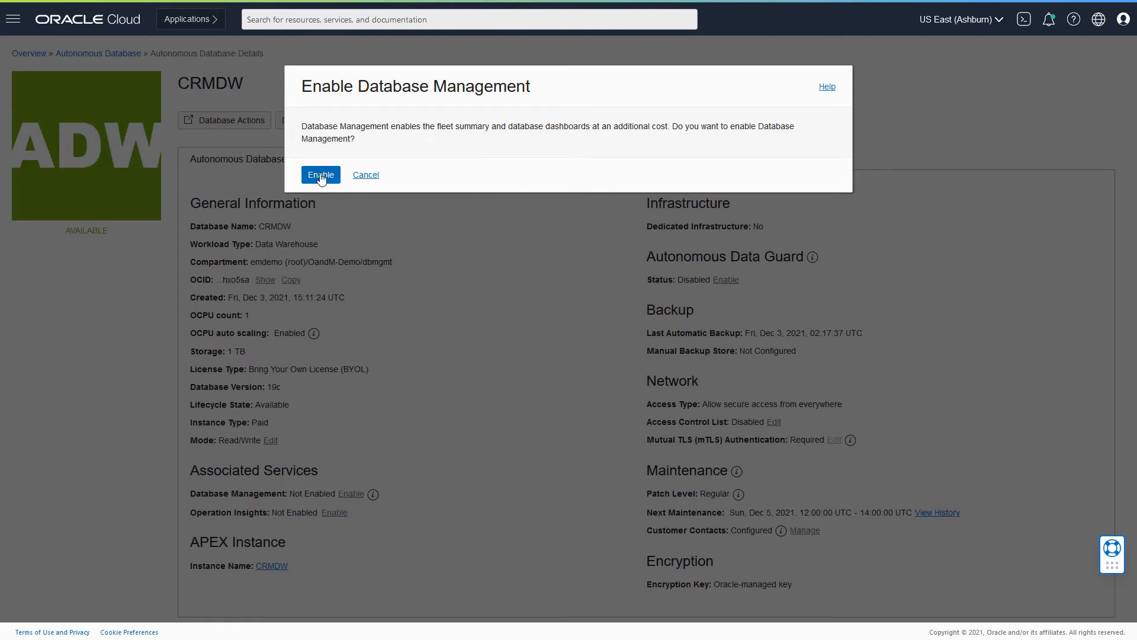
Step: Confirm the Enable prompt so CRMDW's Database Management switches to Enabling
{"action": "left_click", "coordinate": [320, 174]}
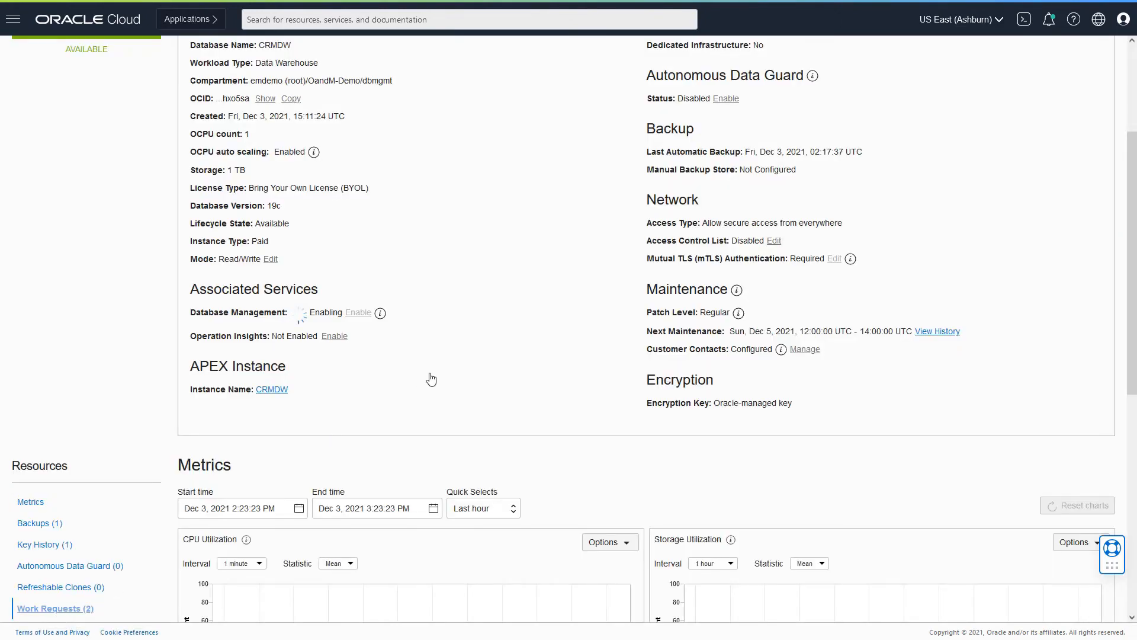
Step: Show CRMDW's work requests to check the Enable Database Management request
{"action": "left_click", "coordinate": [54, 607]}
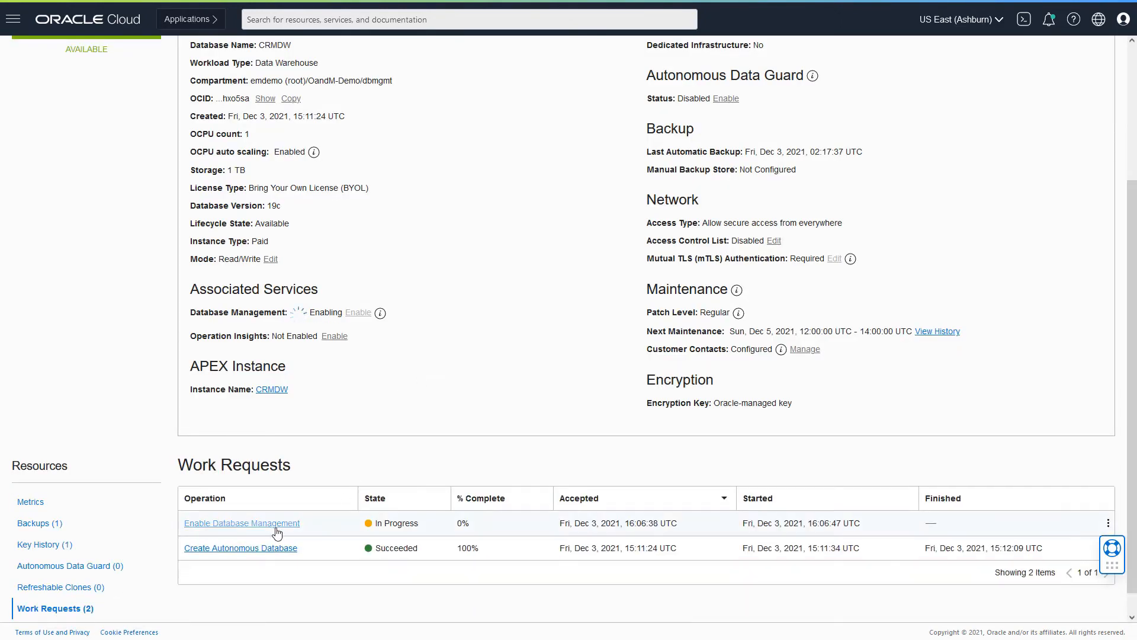
{"action": "mouse_move", "coordinate": [277, 533]}
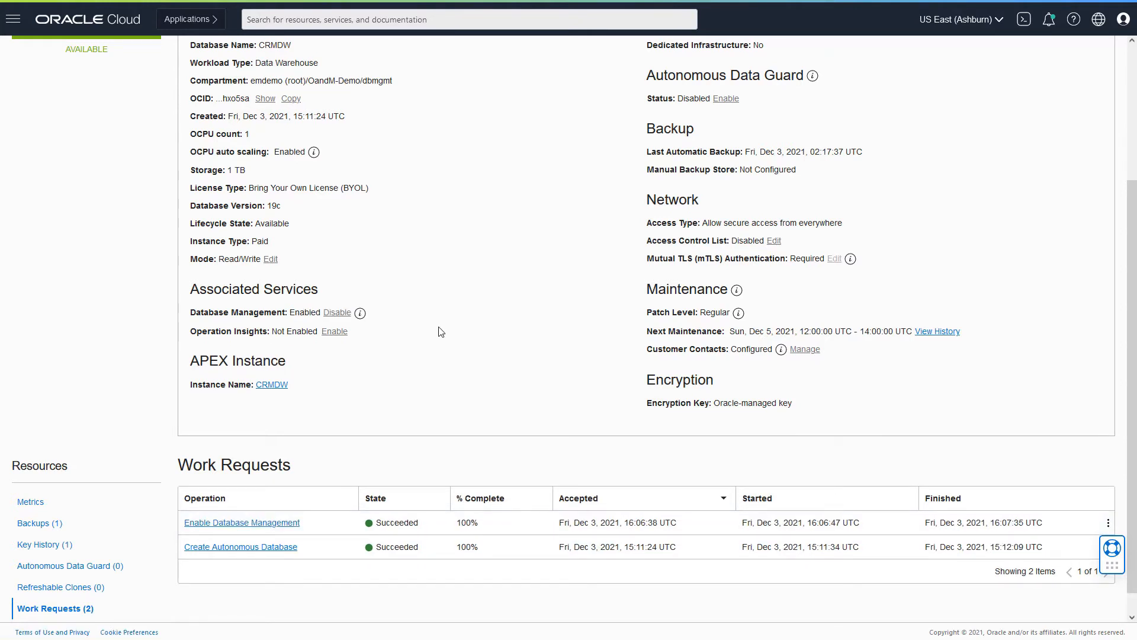
{"action": "mouse_move", "coordinate": [439, 531]}
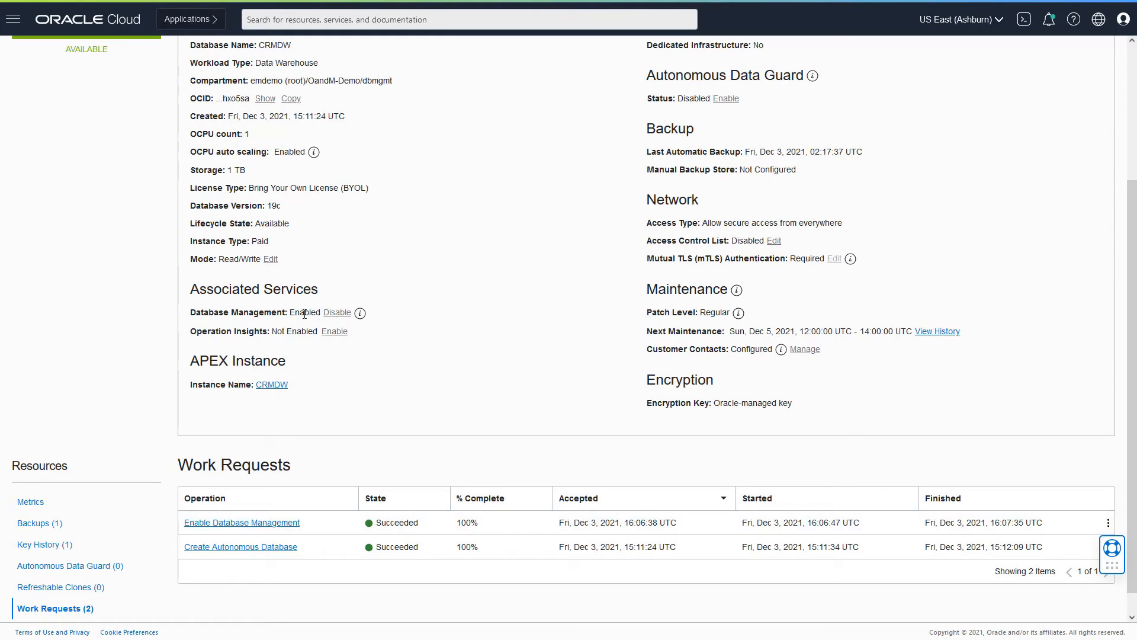
{"action": "mouse_move", "coordinate": [360, 313]}
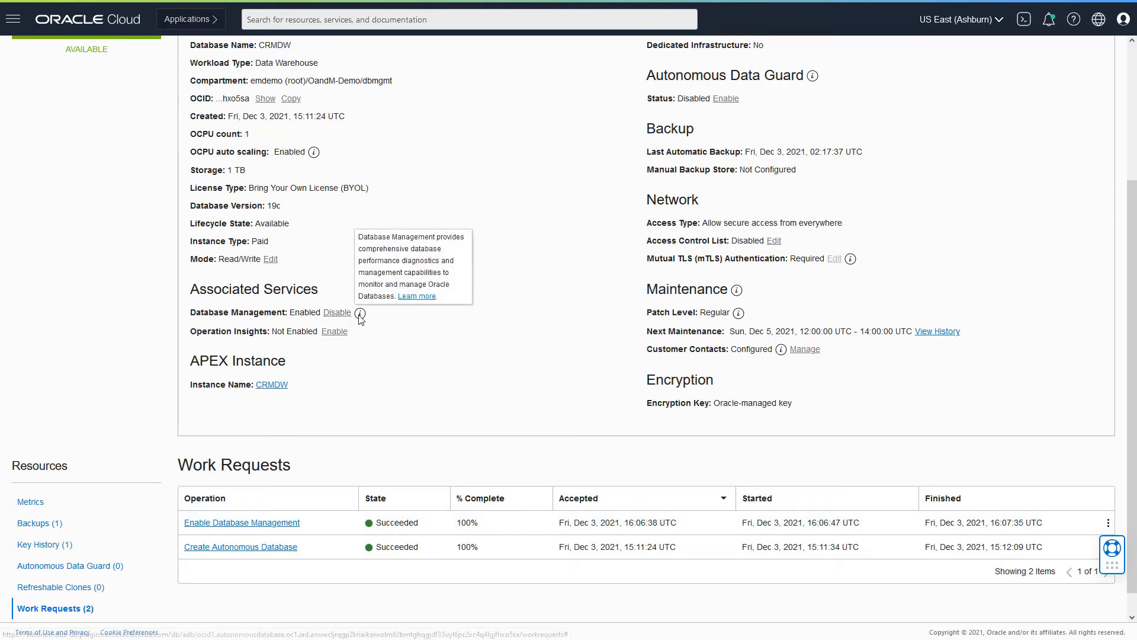
{"action": "mouse_move", "coordinate": [532, 389]}
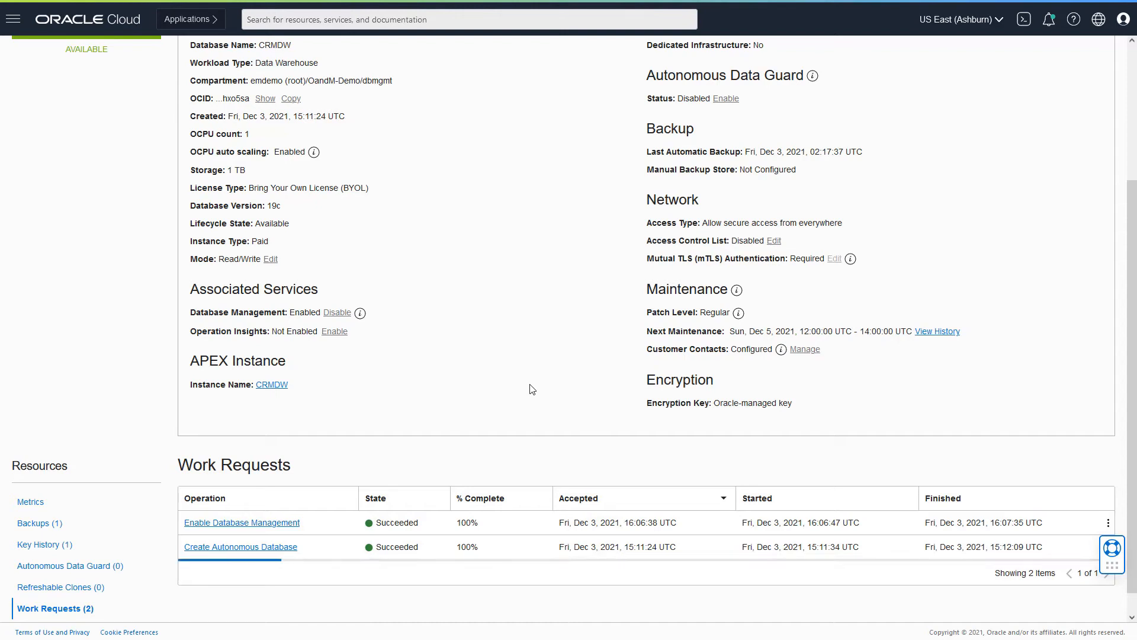
{"action": "mouse_move", "coordinate": [517, 385]}
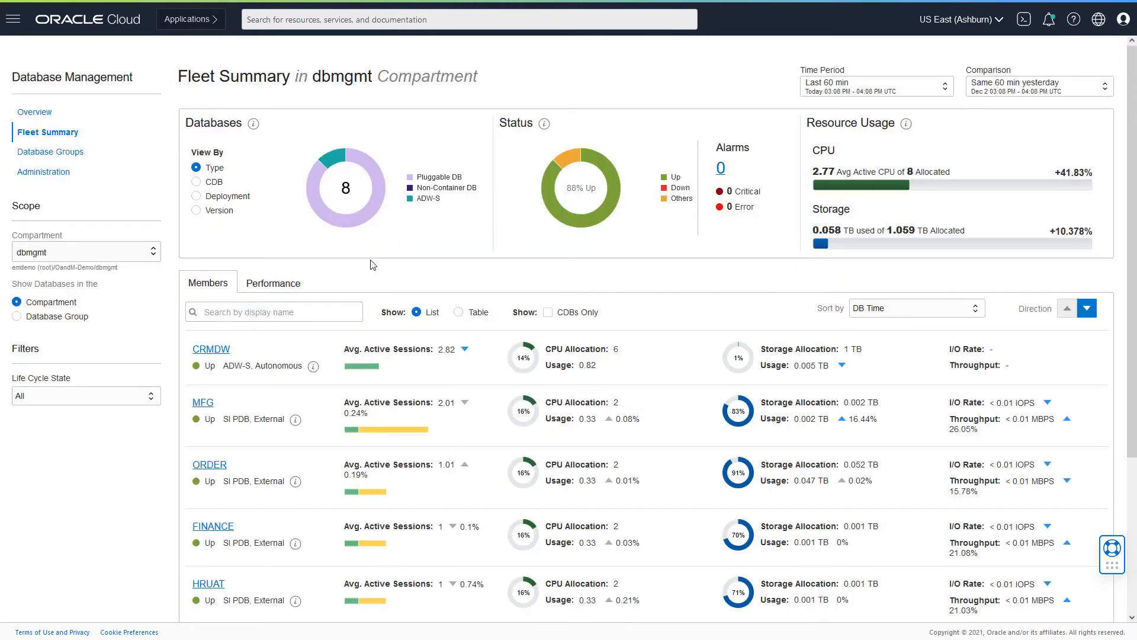
{"action": "mouse_move", "coordinate": [83, 160]}
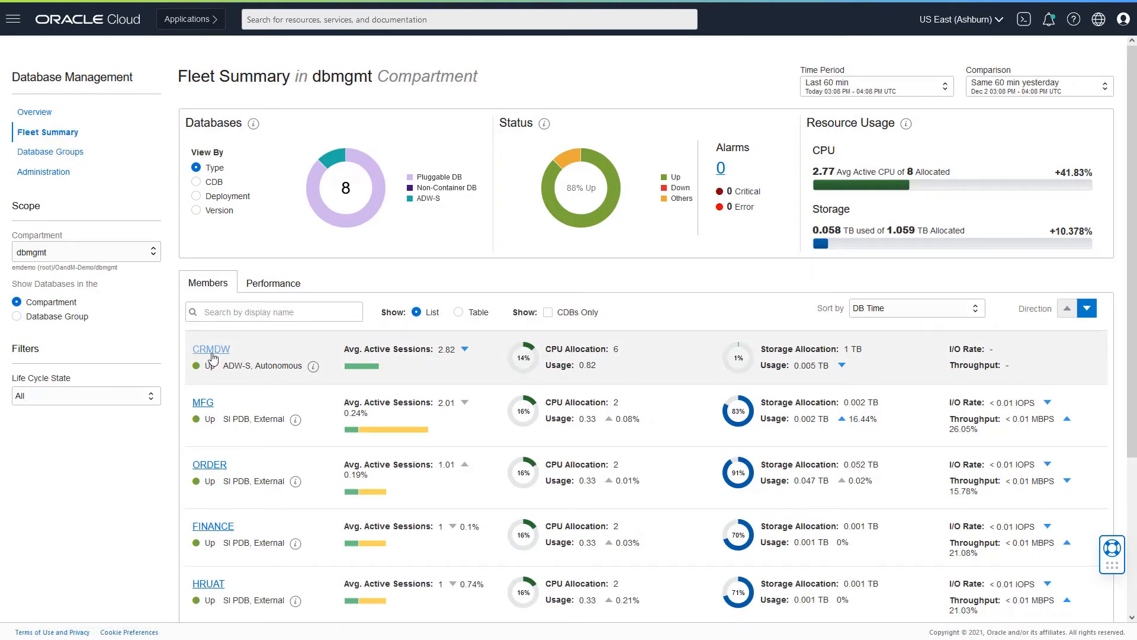
{"action": "mouse_move", "coordinate": [260, 362]}
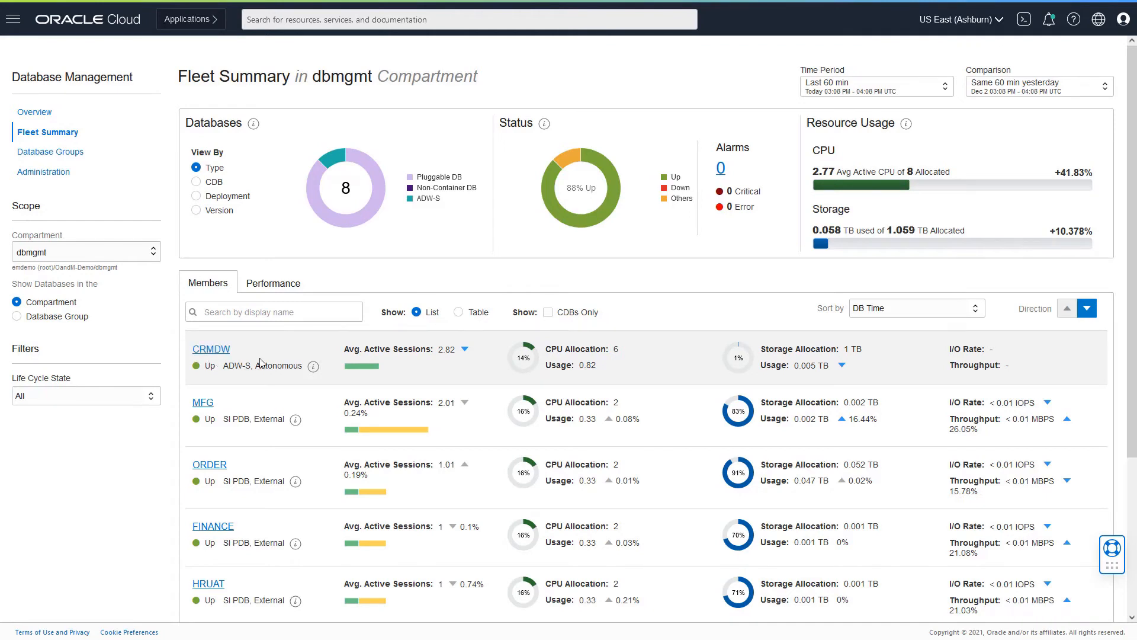
Step: Scroll the dbmgmt Fleet Summary to the Members list showing CRMDW among eight databases
{"action": "scroll", "scroll_direction": "down", "scroll_amount": 3}
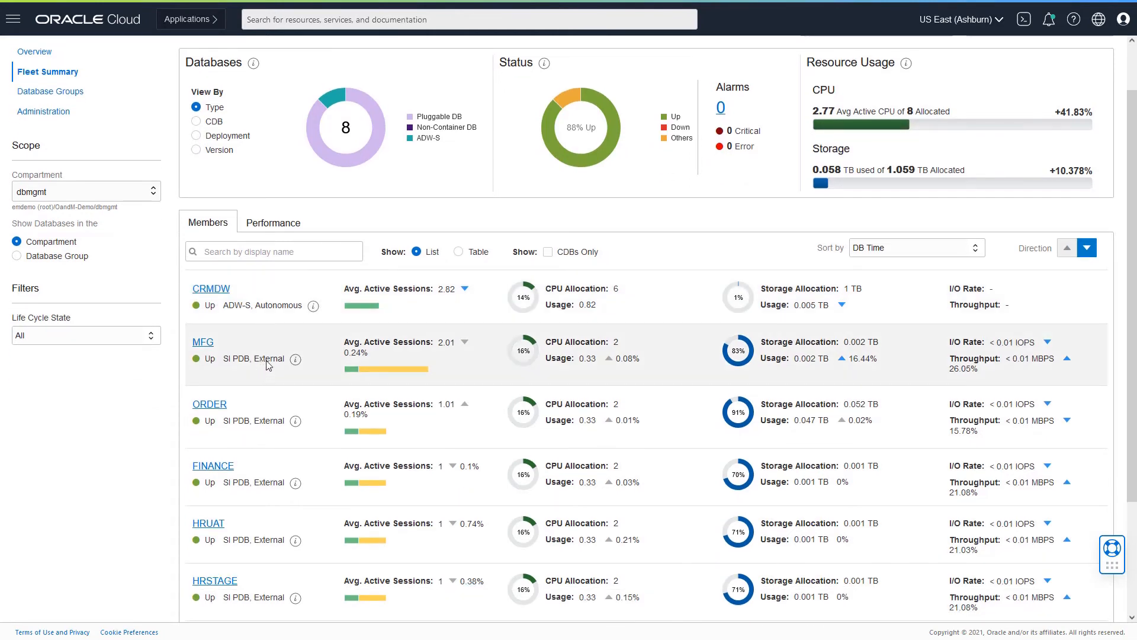
{"action": "scroll", "scroll_direction": "down", "scroll_amount": 3}
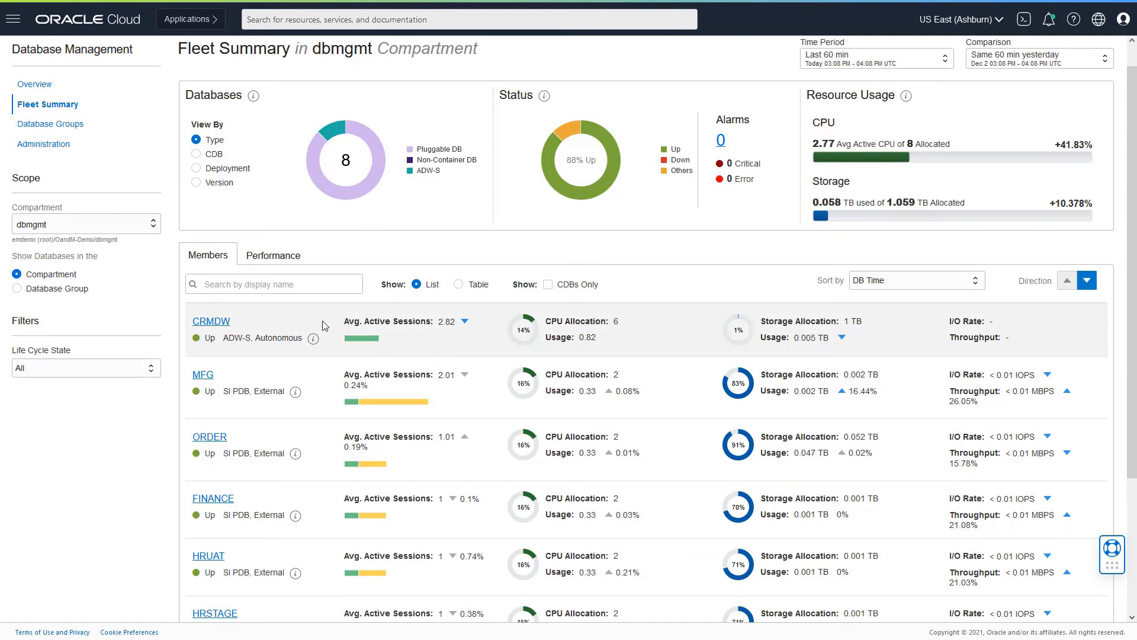
{"action": "mouse_move", "coordinate": [319, 320]}
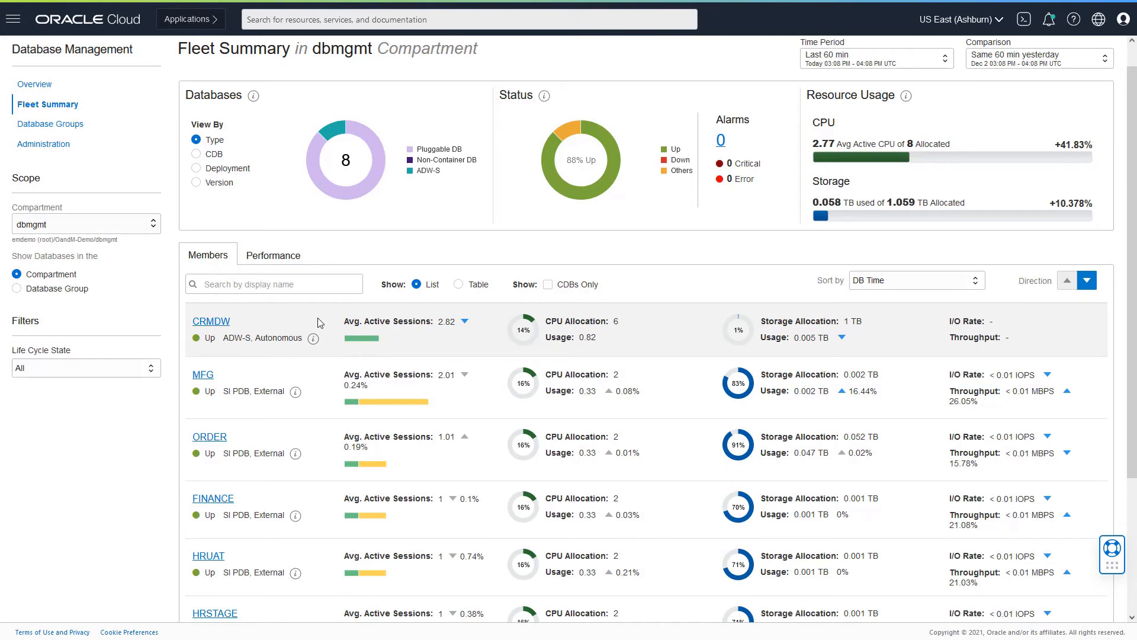
{"action": "mouse_move", "coordinate": [266, 395]}
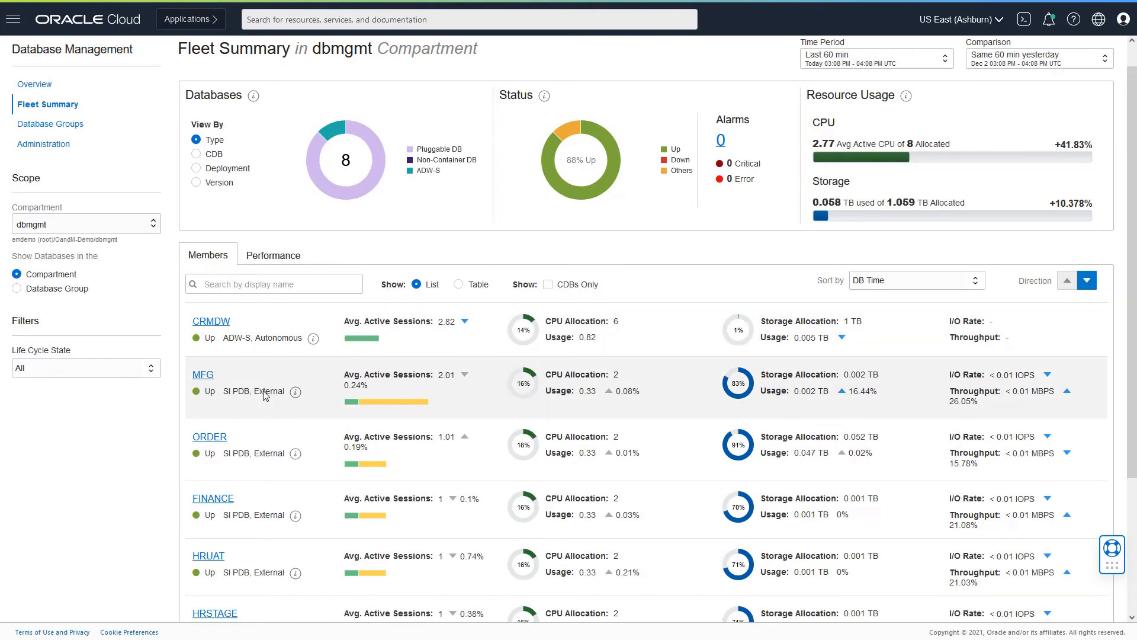
{"action": "mouse_move", "coordinate": [267, 488]}
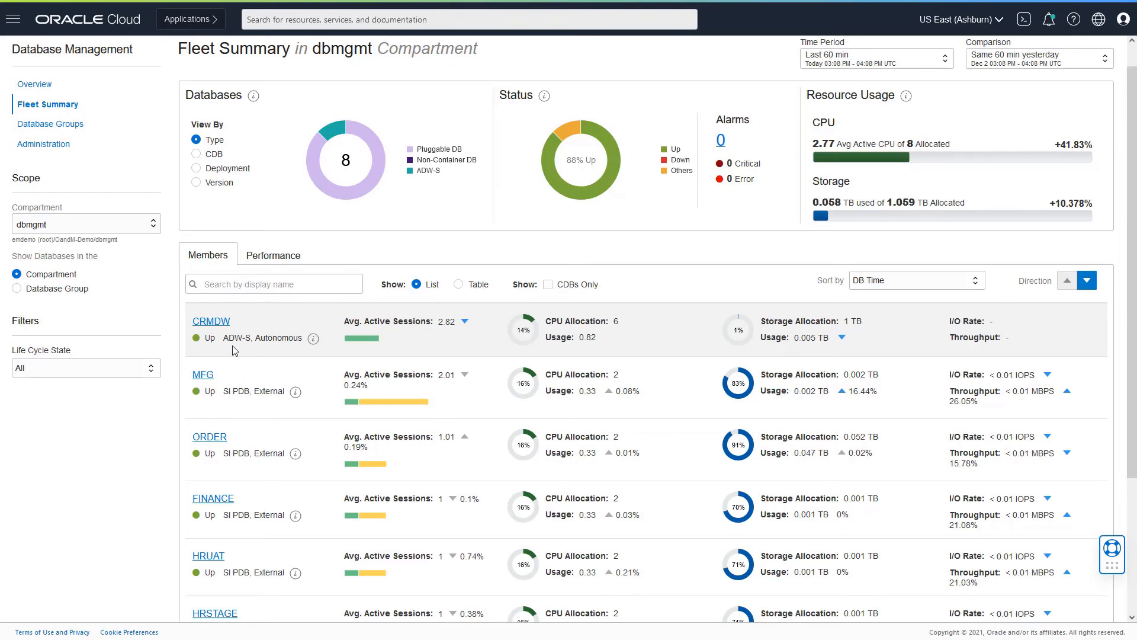
{"action": "mouse_move", "coordinate": [211, 324]}
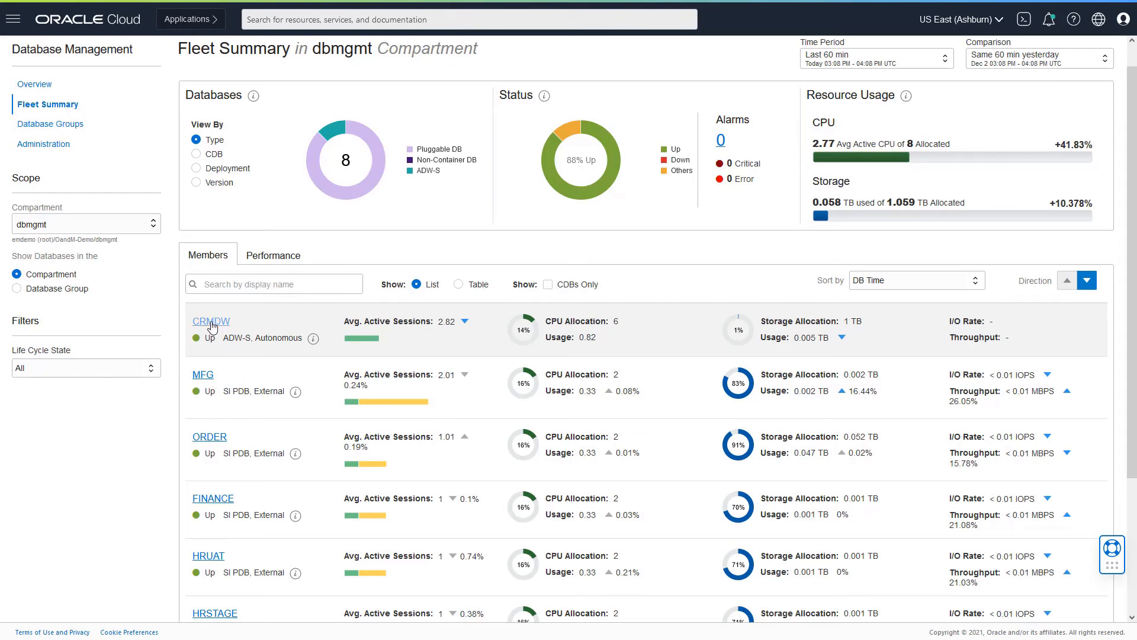
Step: Open CRMDW's Managed Database Details and scroll through its activity, CPU, storage and SQL charts
{"action": "left_click", "coordinate": [211, 321]}
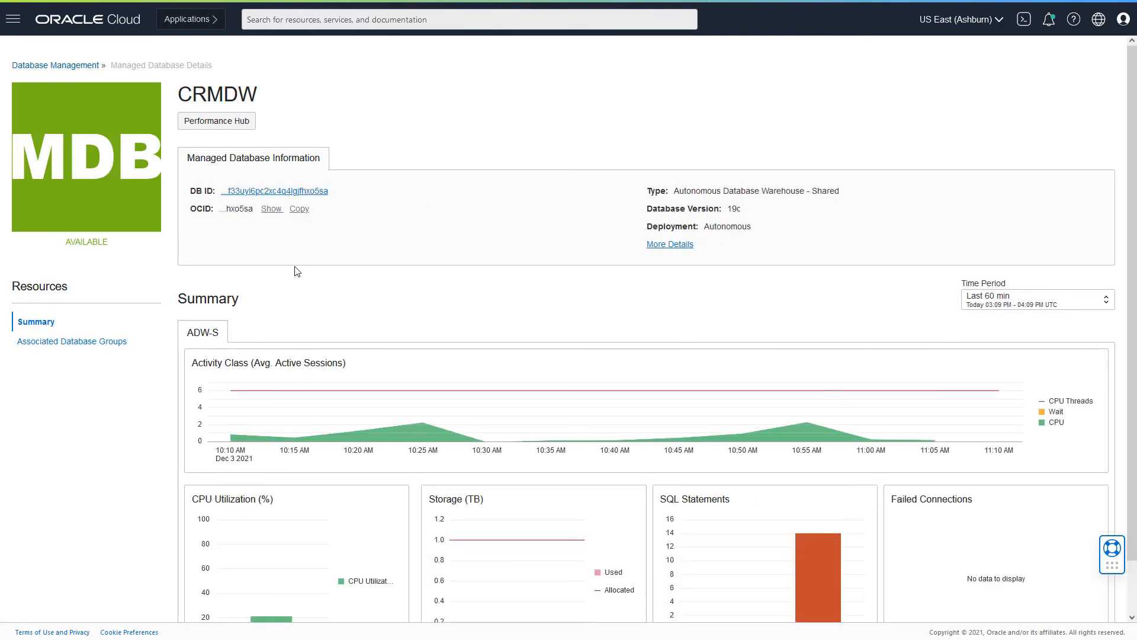
{"action": "mouse_move", "coordinate": [397, 336]}
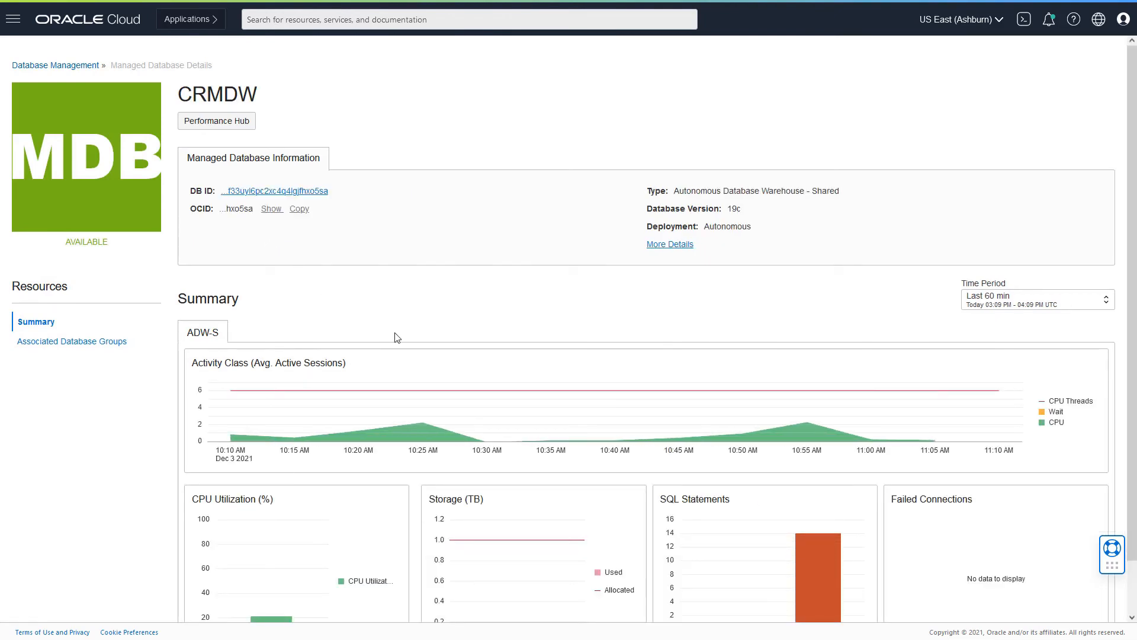
{"action": "mouse_move", "coordinate": [600, 315]}
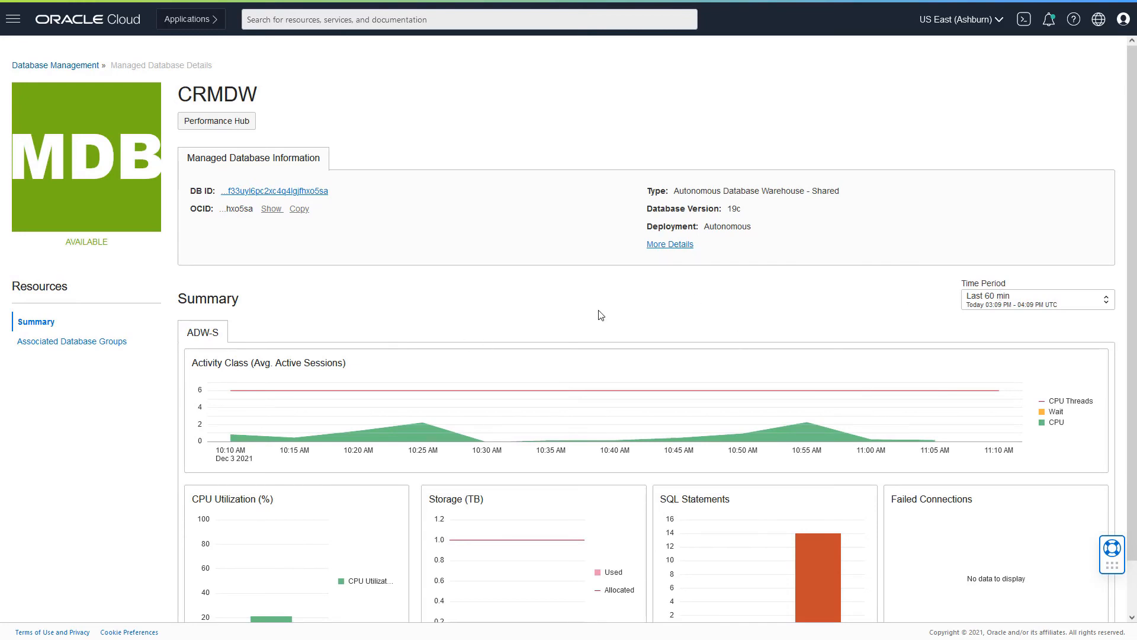
{"action": "scroll", "scroll_direction": "down", "scroll_amount": 3}
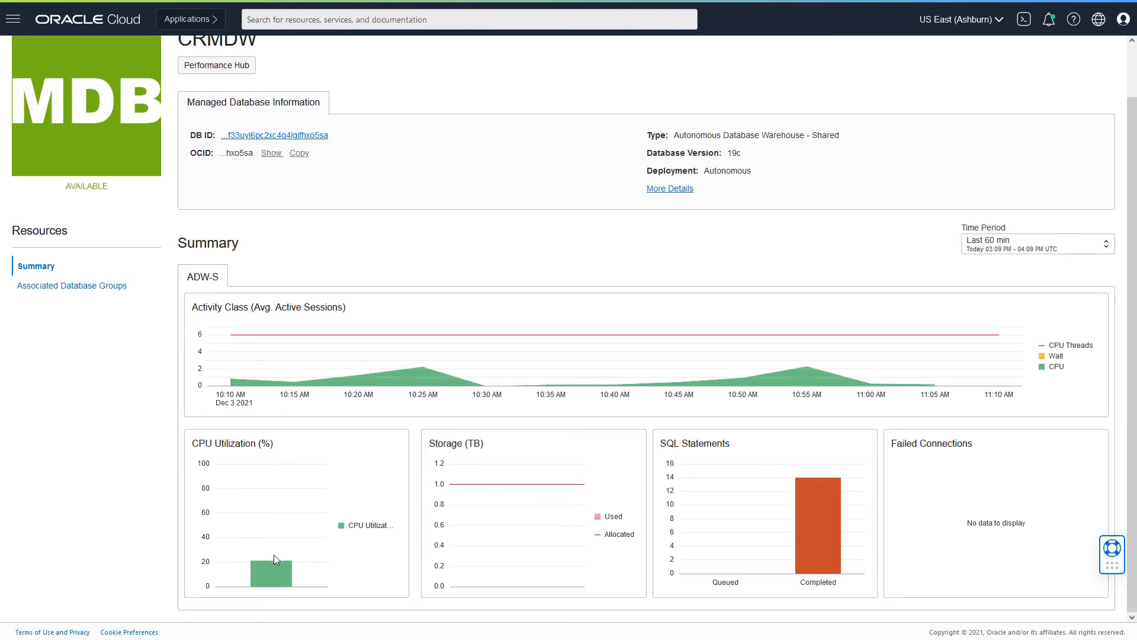
{"action": "mouse_move", "coordinate": [404, 374]}
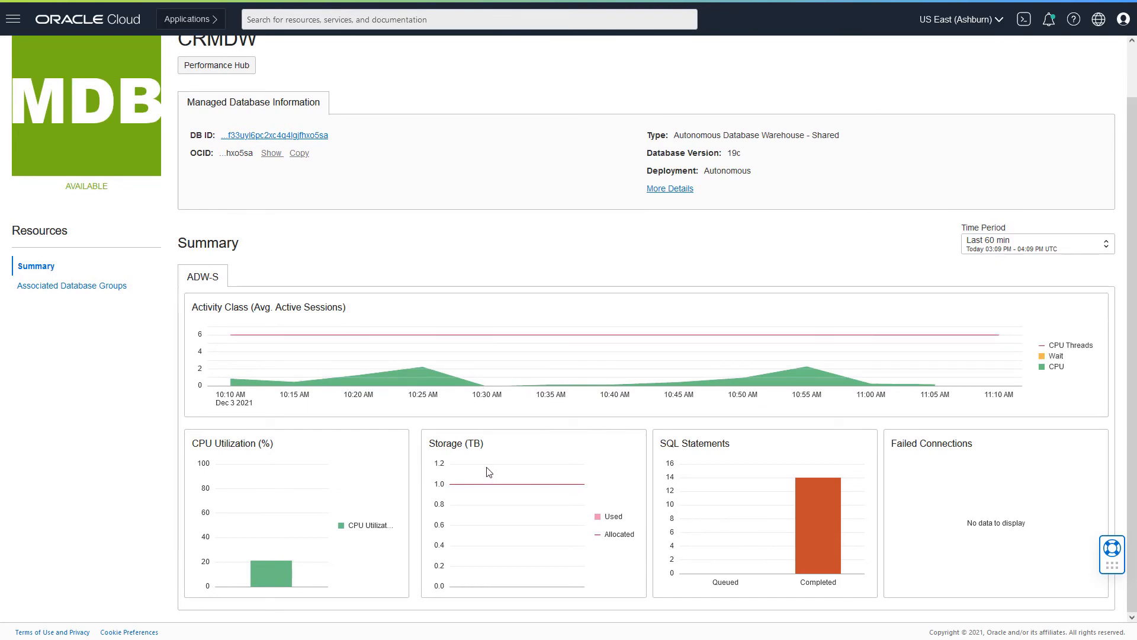
{"action": "mouse_move", "coordinate": [976, 469]}
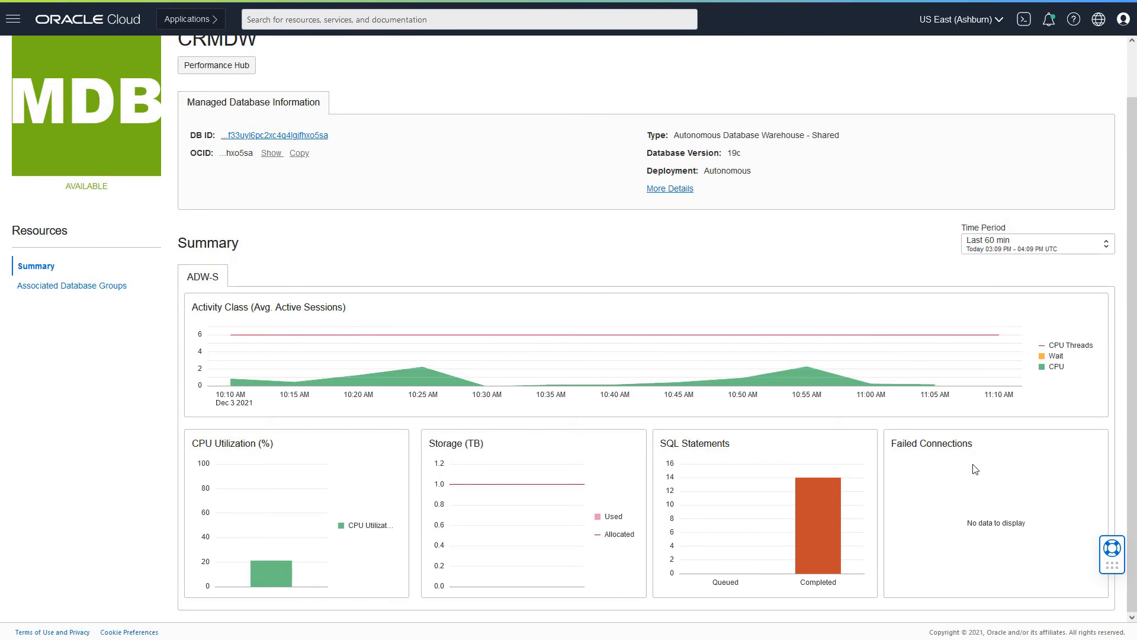
{"action": "mouse_move", "coordinate": [816, 535]}
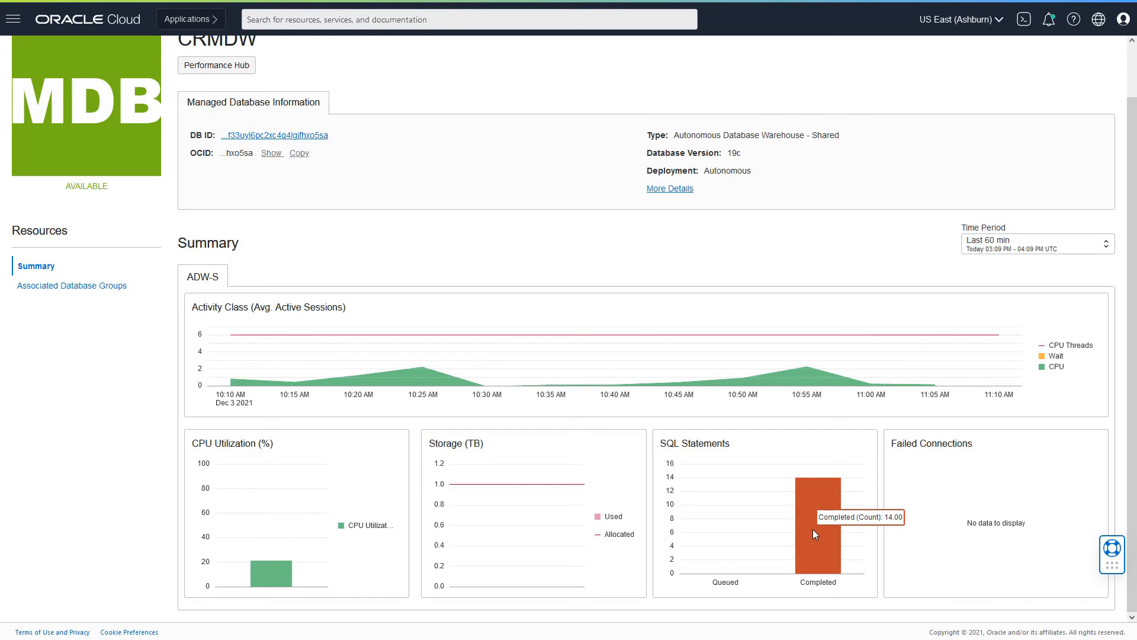
{"action": "mouse_move", "coordinate": [810, 380]}
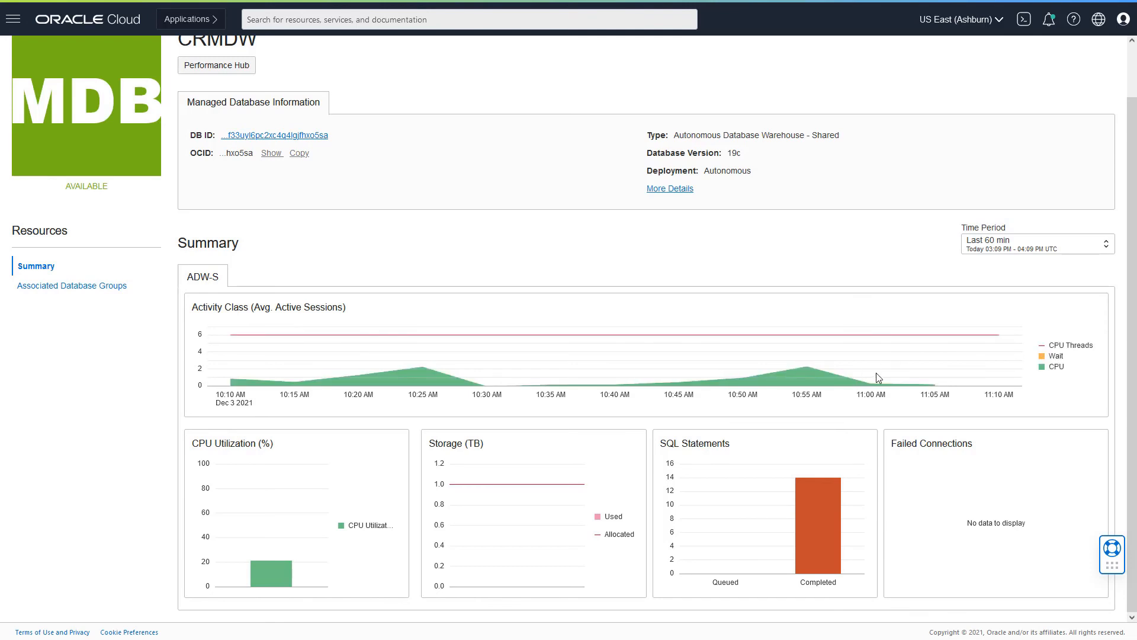
{"action": "mouse_move", "coordinate": [600, 389]}
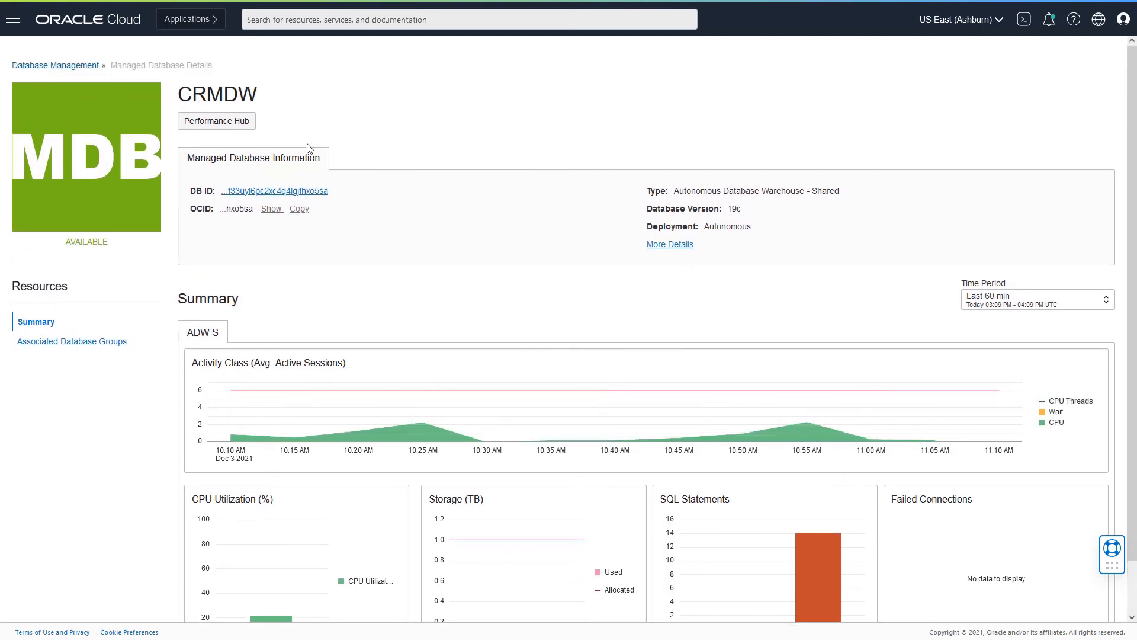
Step: Open Performance Hub for CRMDW and slide the time window to about 3:50 PM
{"action": "left_click", "coordinate": [216, 121]}
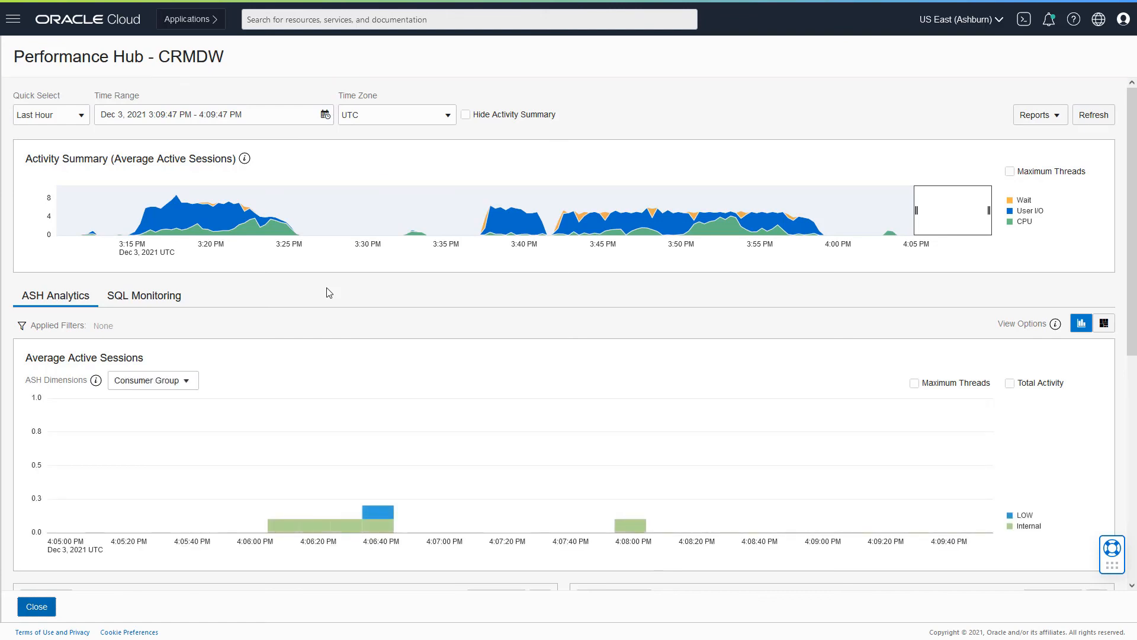
{"action": "left_click_drag", "start_coordinate": [952, 210], "coordinate": [822, 210]}
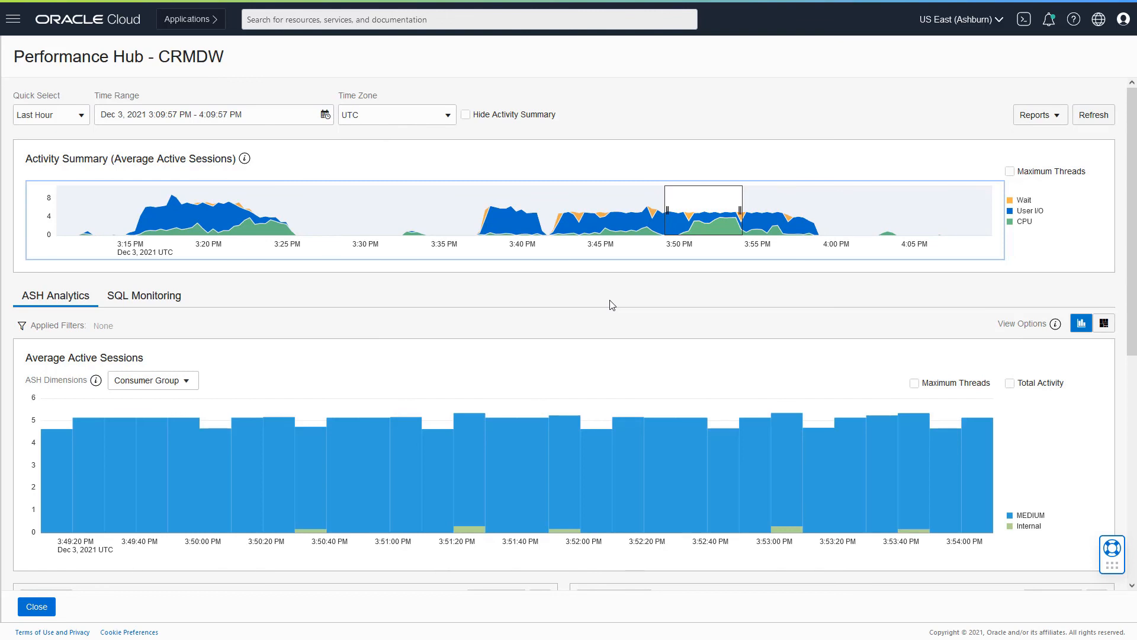
{"action": "mouse_move", "coordinate": [400, 361]}
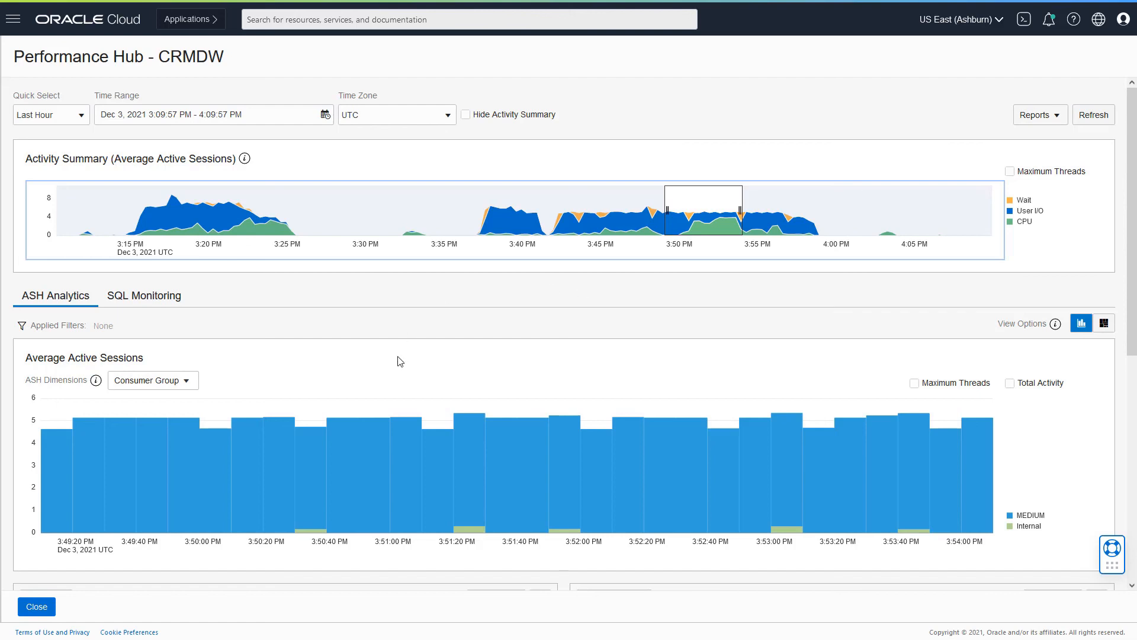